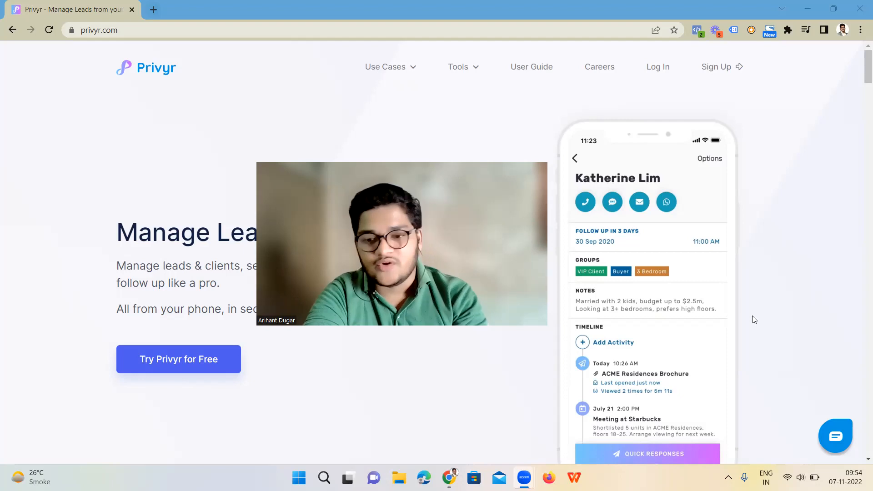
mouse_move(579, 268)
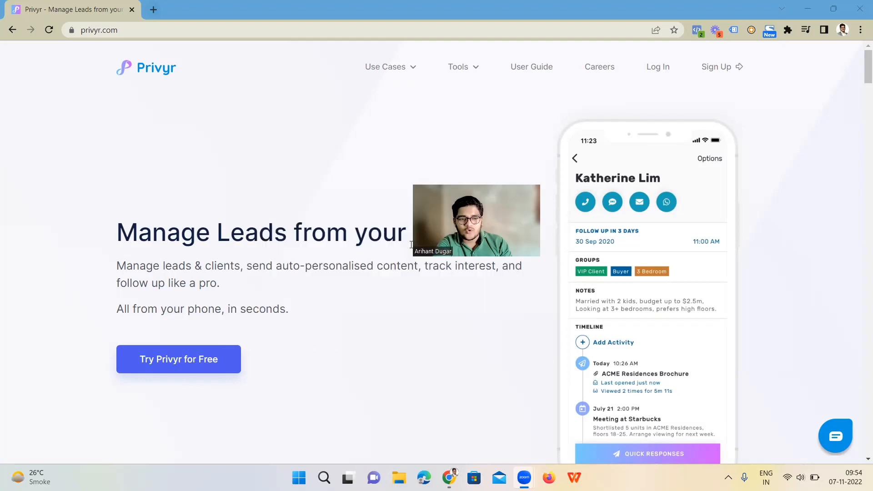
Bring up the 'Start Your Free Trial' sign-up form with empty name, email and company fields
left_click(48, 30)
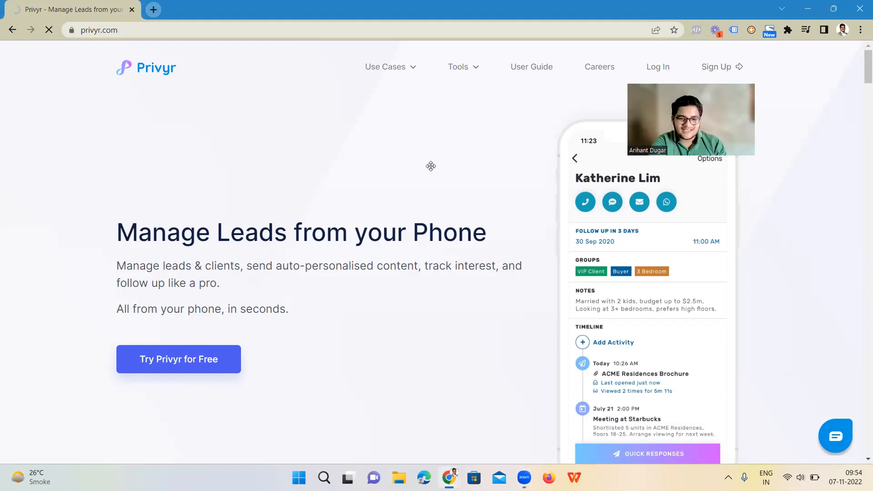
left_click(178, 359)
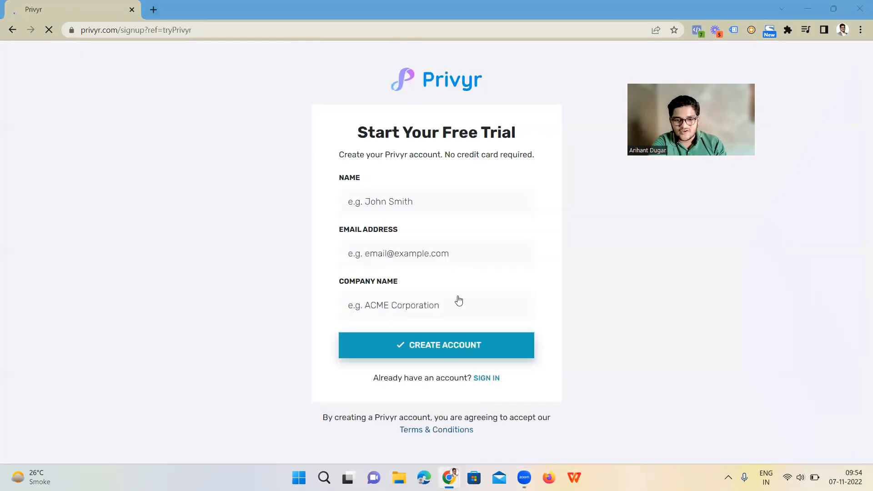
mouse_move(633, 162)
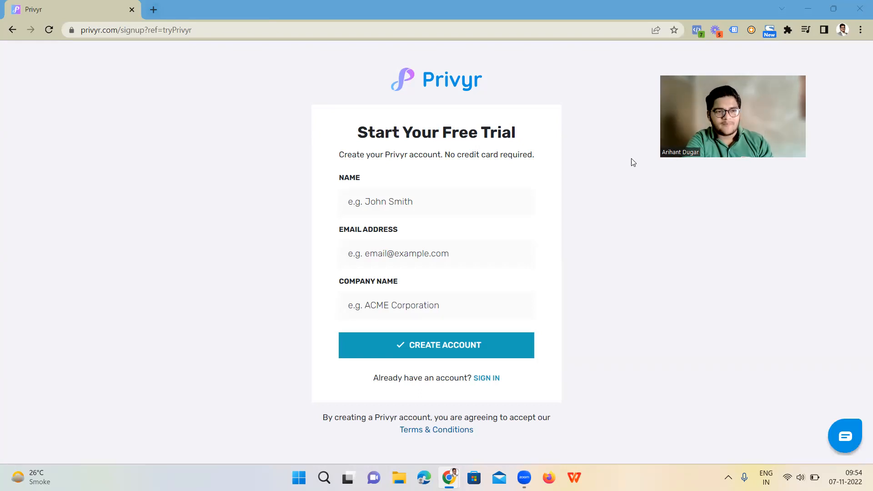
mouse_move(65, 228)
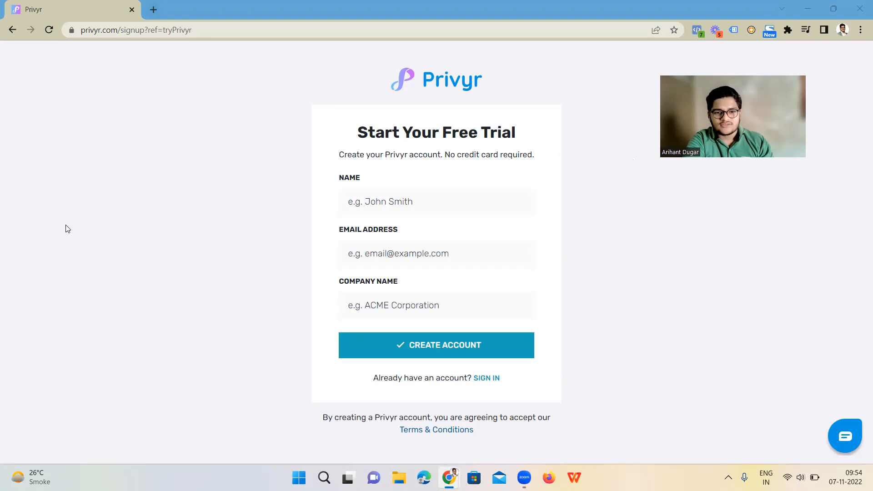
mouse_move(13, 29)
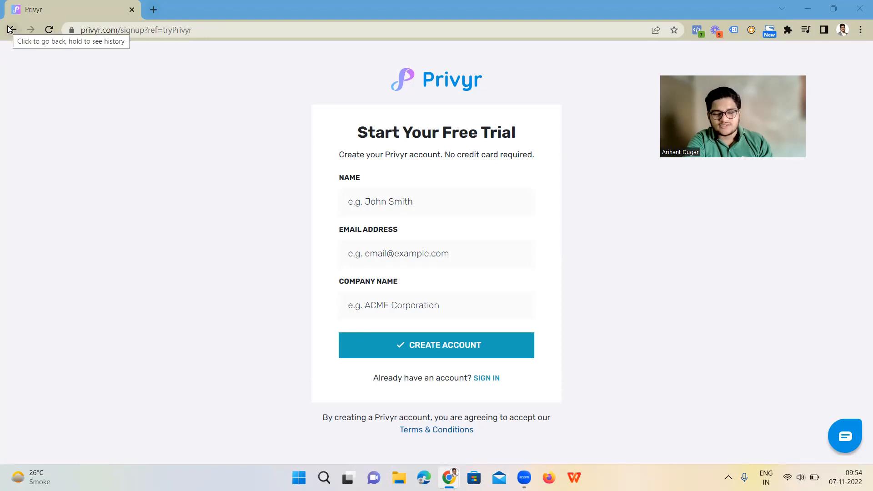
mouse_move(277, 274)
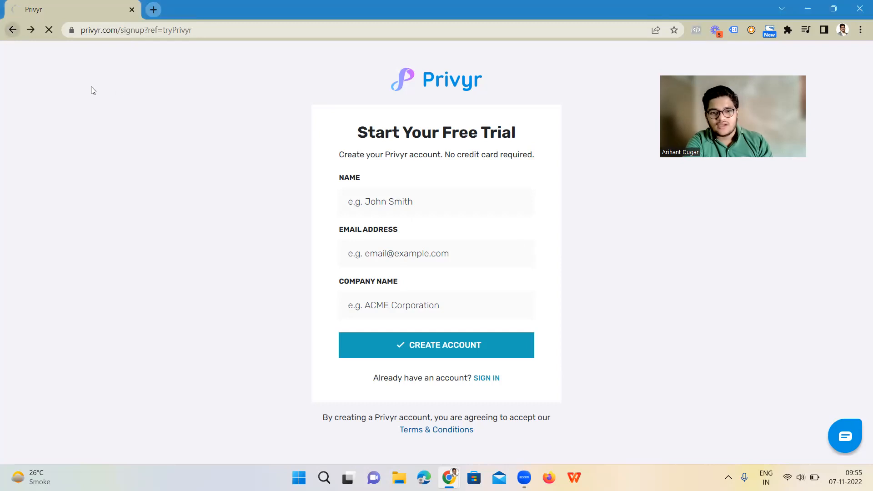
Go back to the Privyr home page and scroll down through its features and team sections
left_click(12, 29)
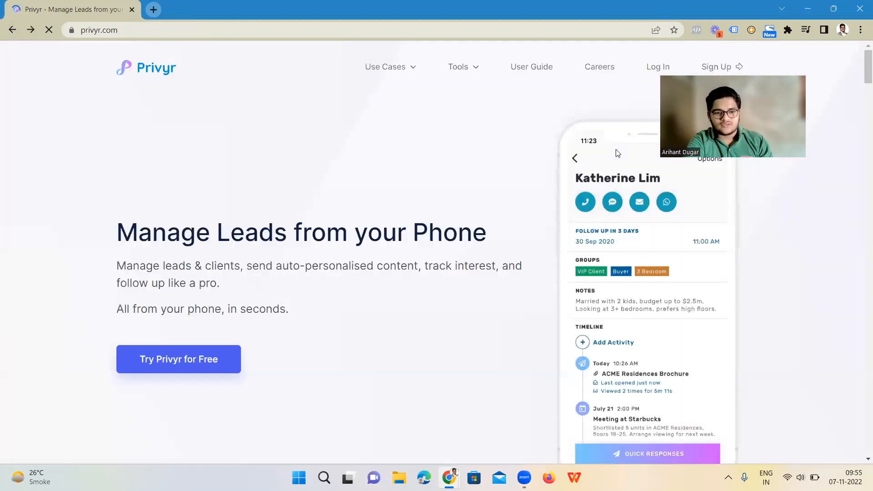
scroll("down", 3)
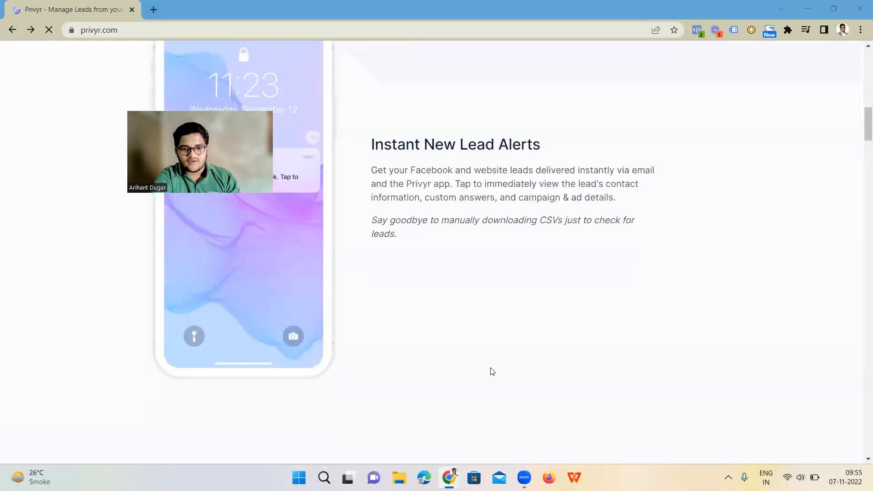
scroll("down", 3)
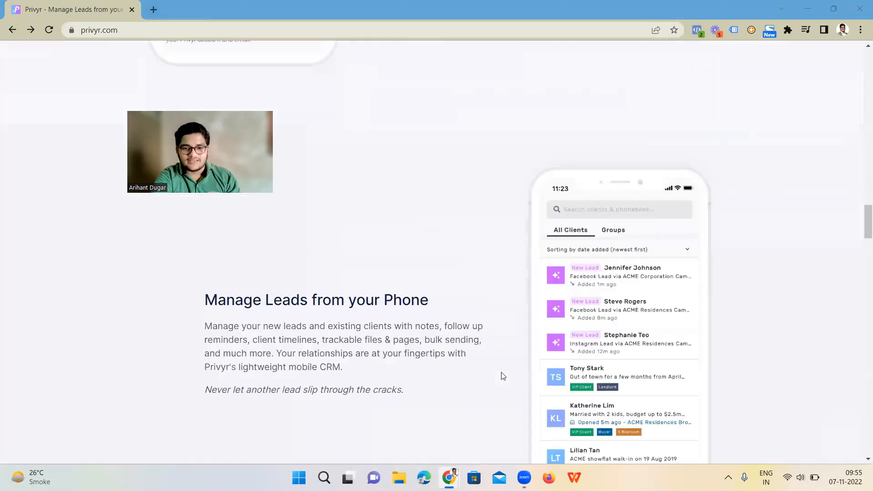
scroll("down", 3)
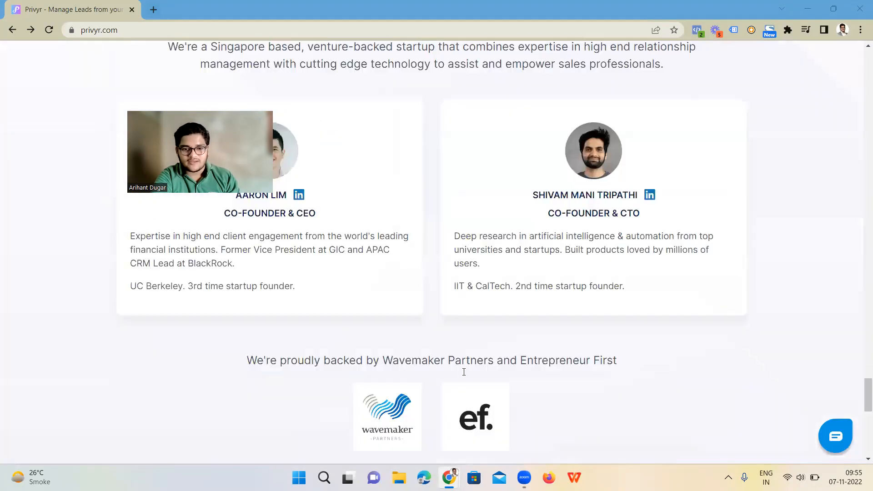
scroll("down", 3)
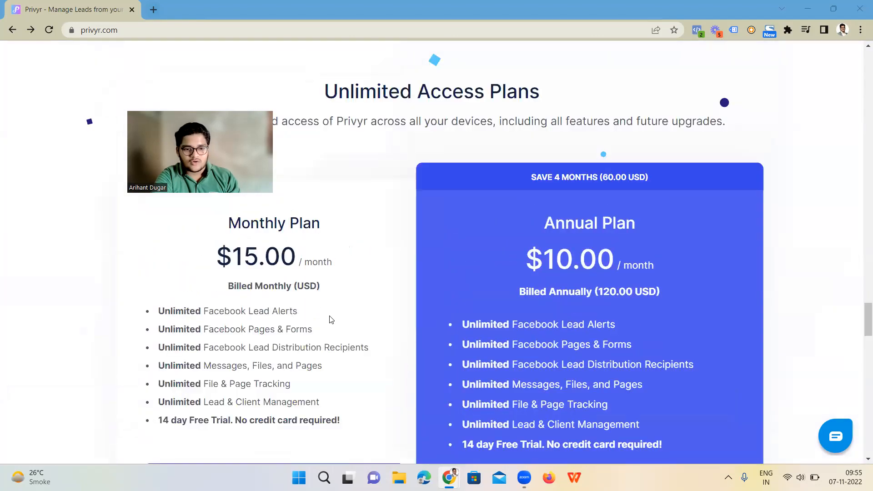
scroll("down", 3)
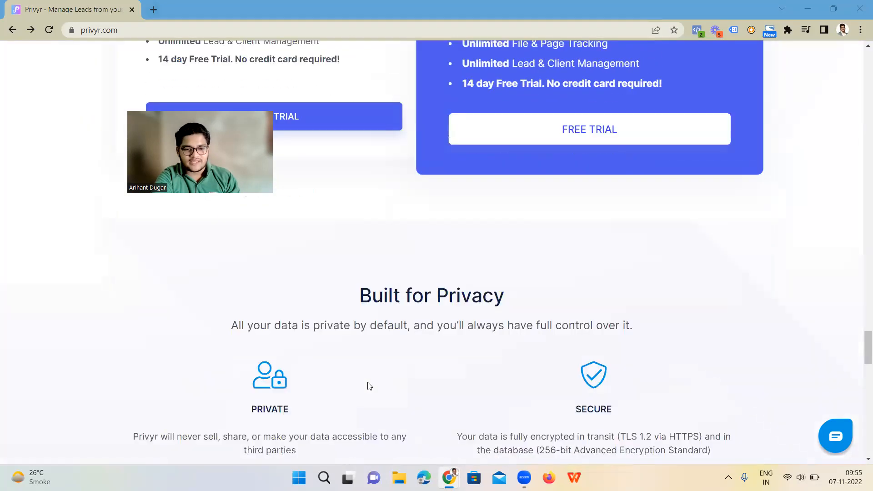
scroll("down", 3)
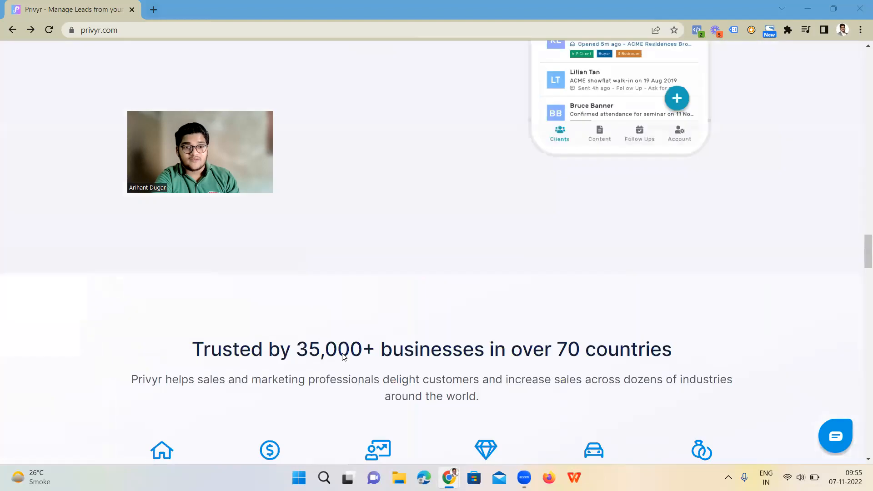
scroll("up", 3)
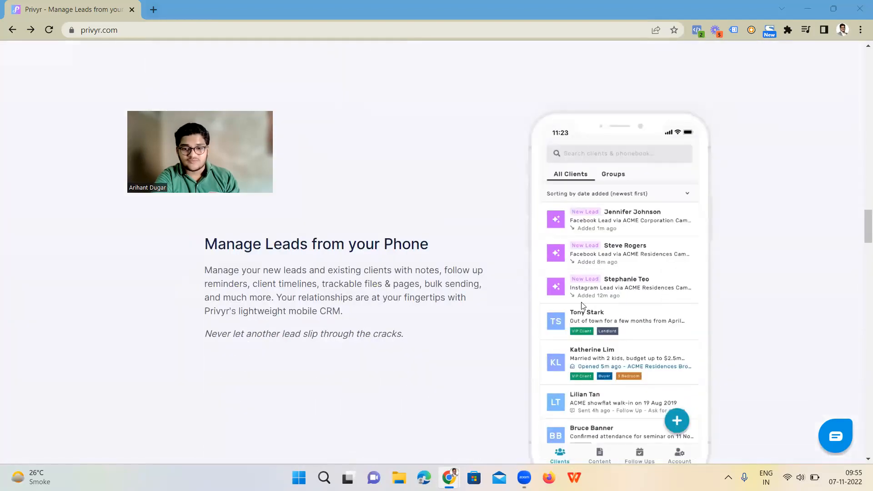
mouse_move(528, 362)
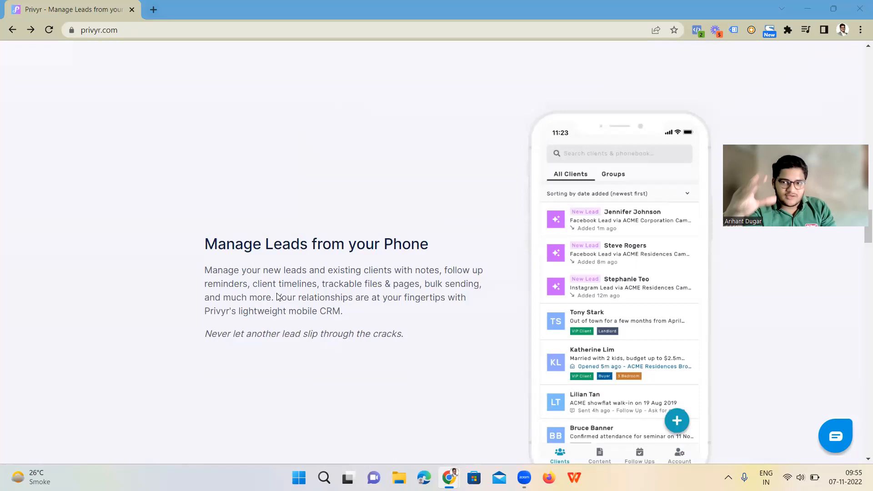
Review the pricing section, then return toward the 'Manage Leads from your Phone' headline
scroll("down", 3)
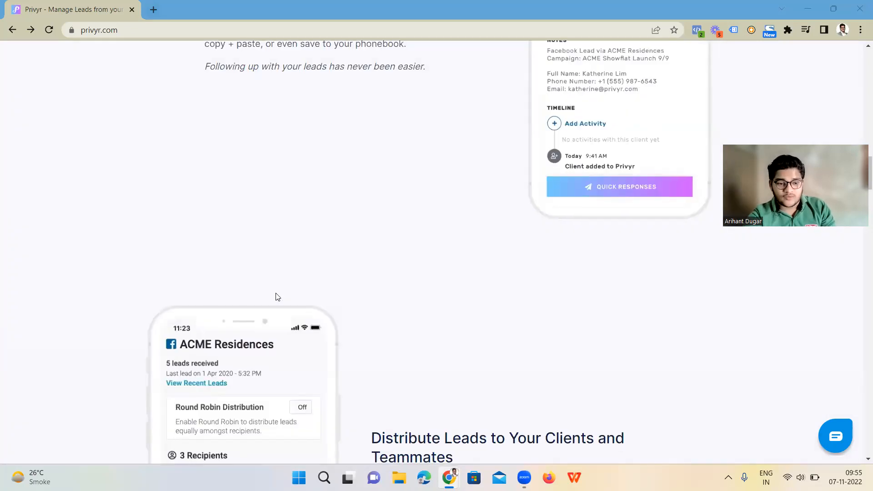
scroll("down", 3)
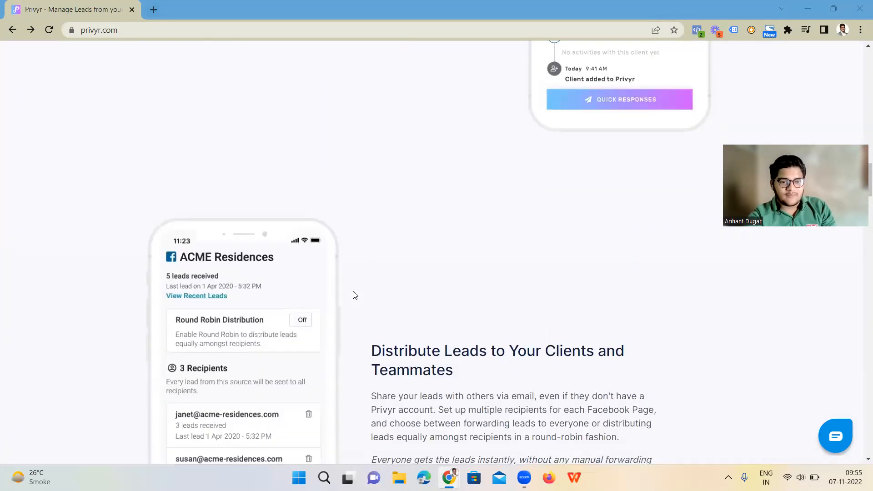
scroll("up", 3)
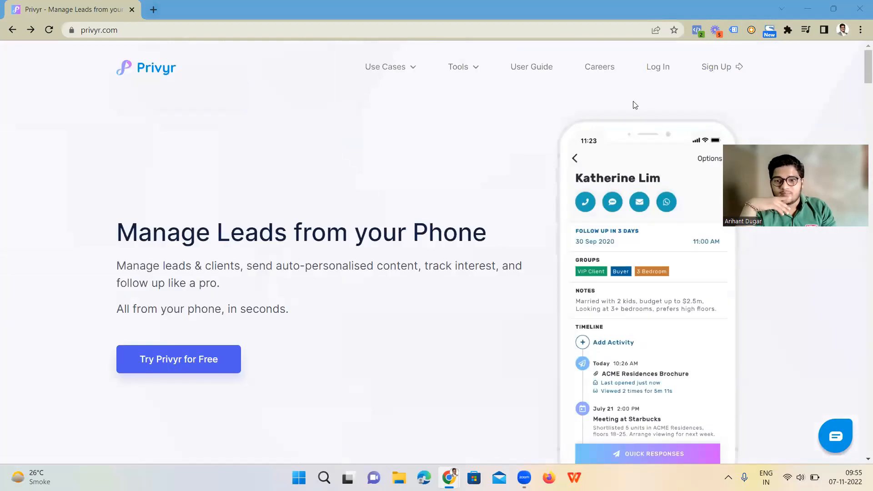
Log in to the web dashboard and browse the Clients list of Facebook and Instagram leads
left_click(657, 67)
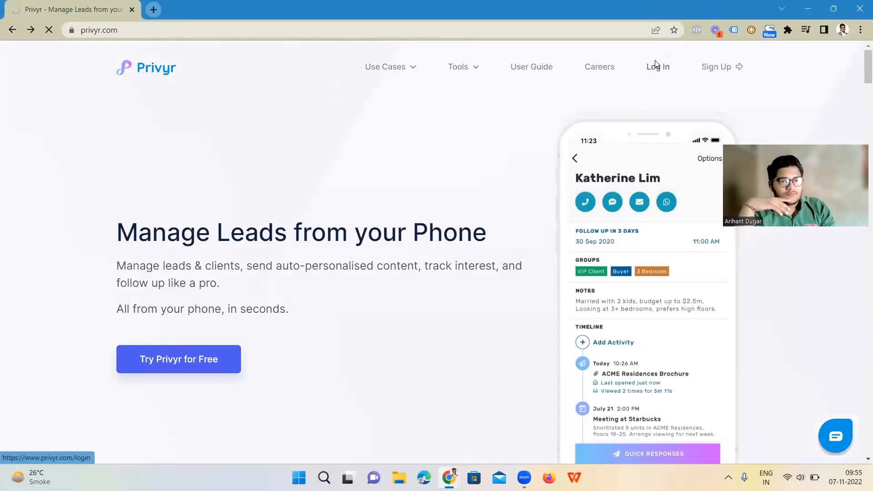
left_click(657, 67)
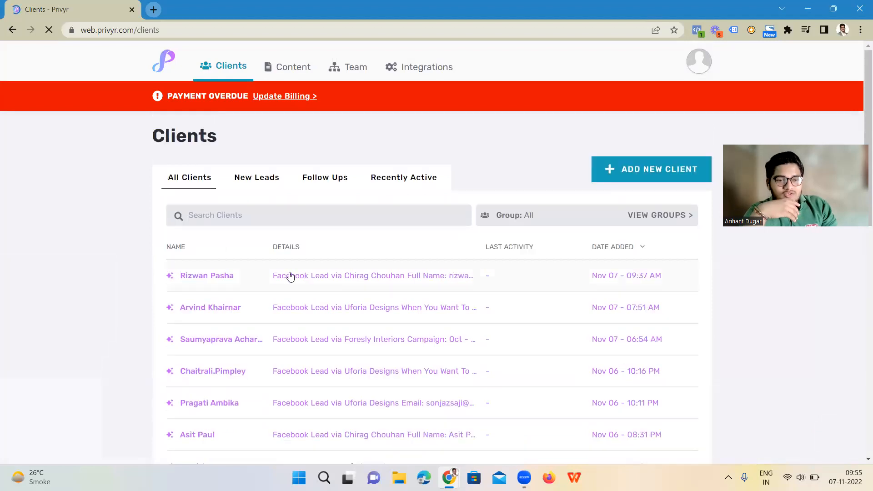
scroll("down", 3)
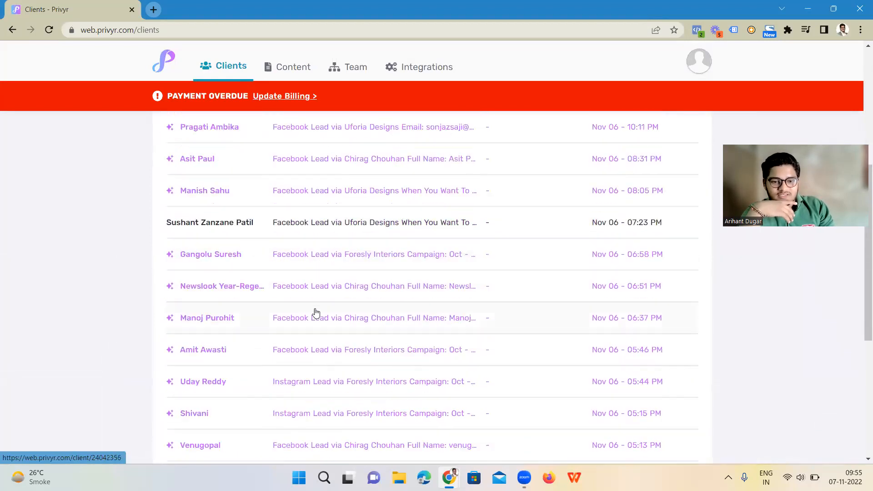
scroll("up", 3)
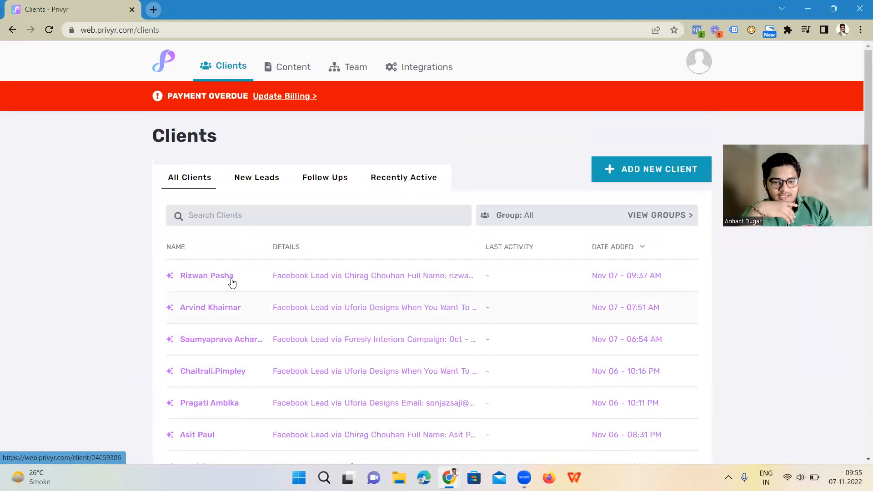
mouse_move(621, 289)
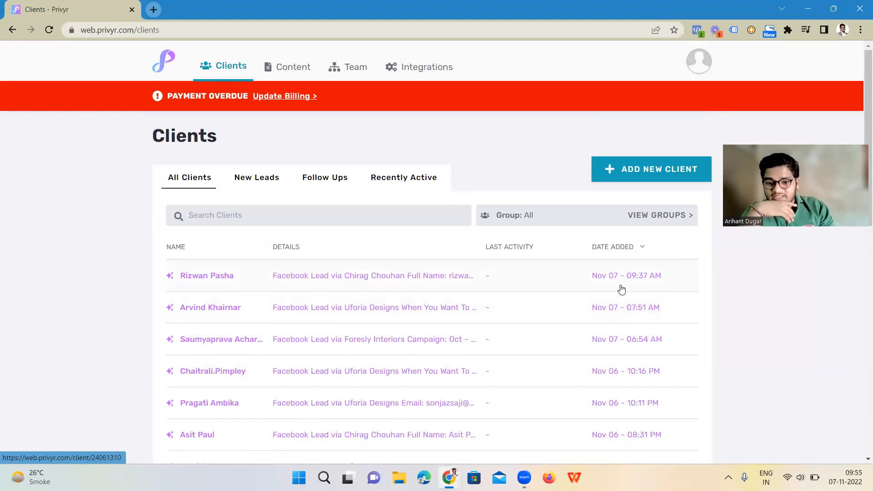
mouse_move(588, 310)
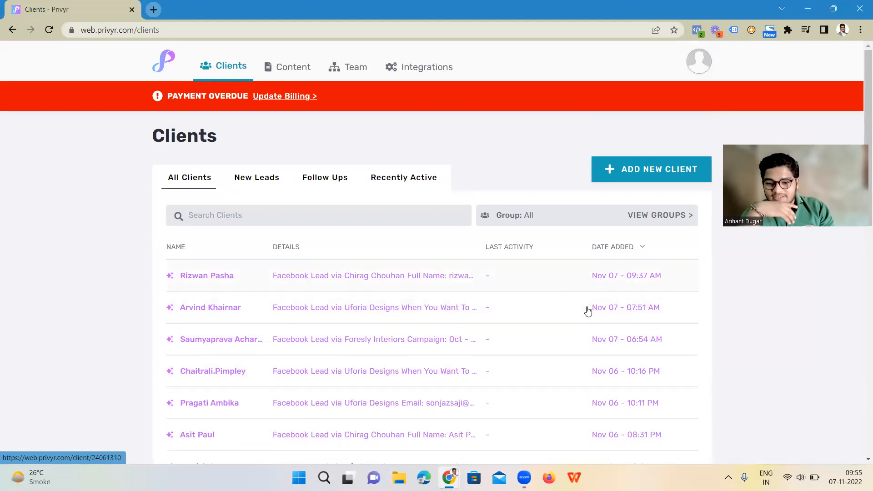
mouse_move(585, 262)
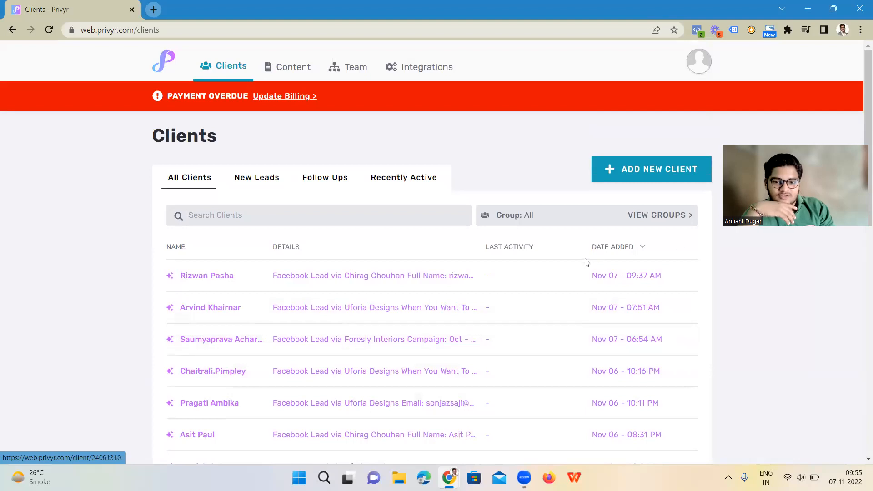
scroll("down", 3)
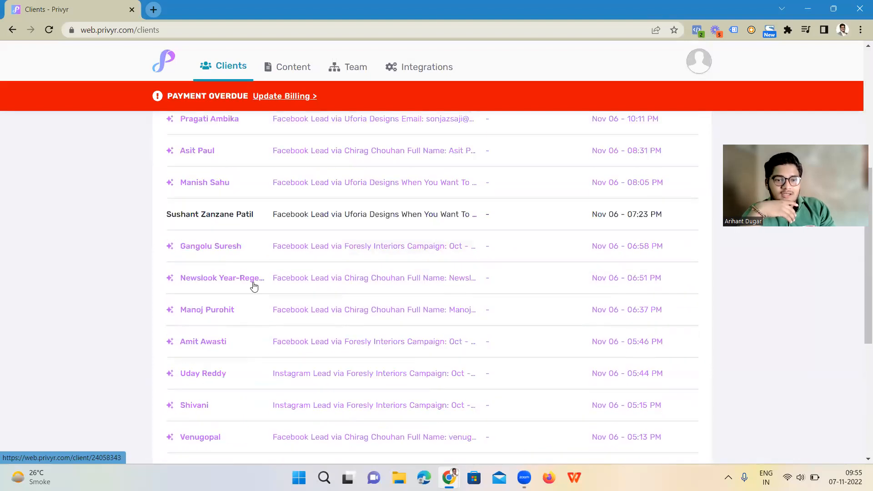
left_click(256, 177)
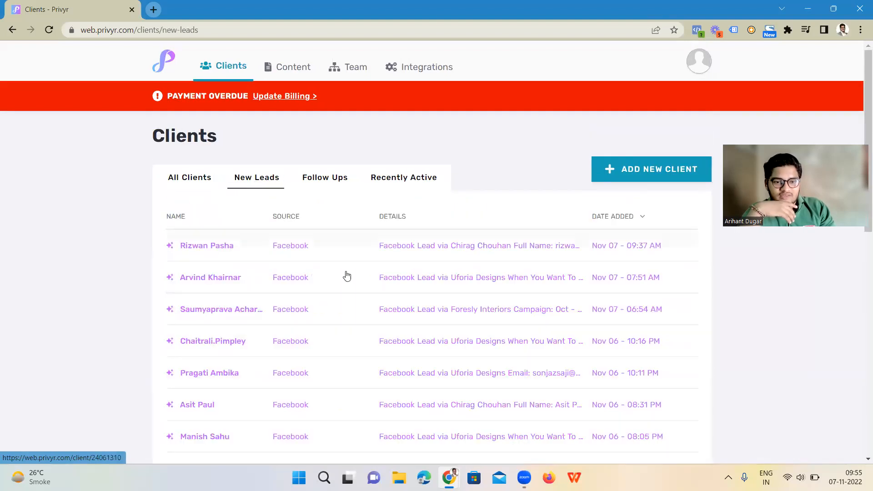
left_click(325, 177)
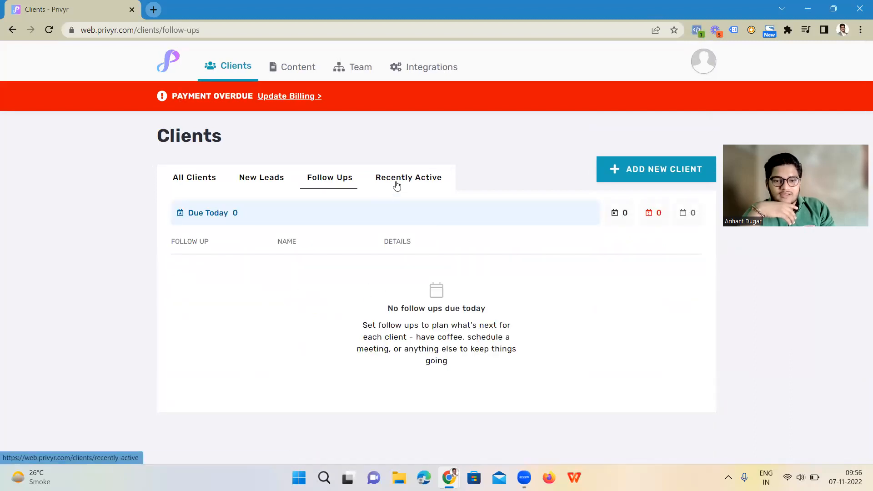
left_click(261, 177)
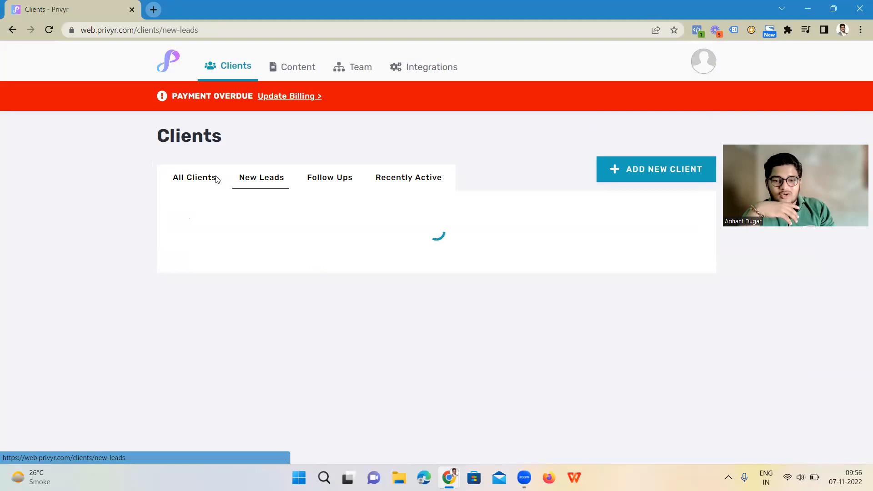
left_click(194, 177)
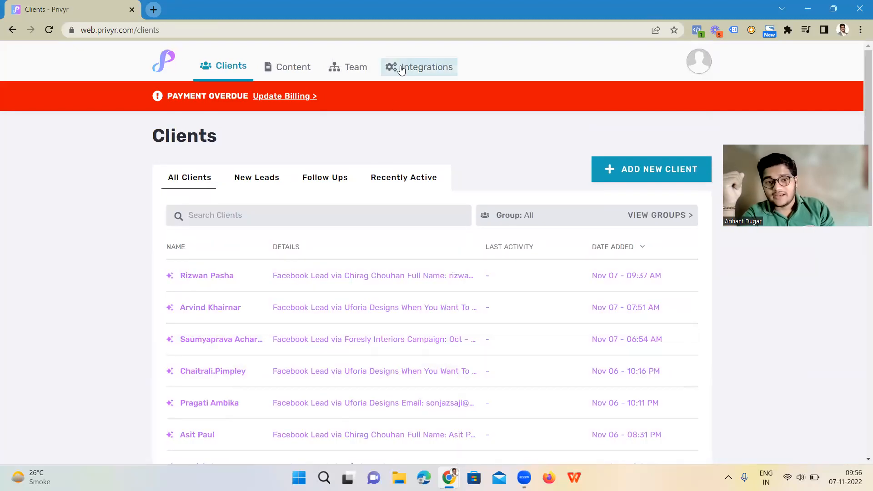
View the Facebook integration with its 31 connected pages, then return to the Integrations list
left_click(425, 66)
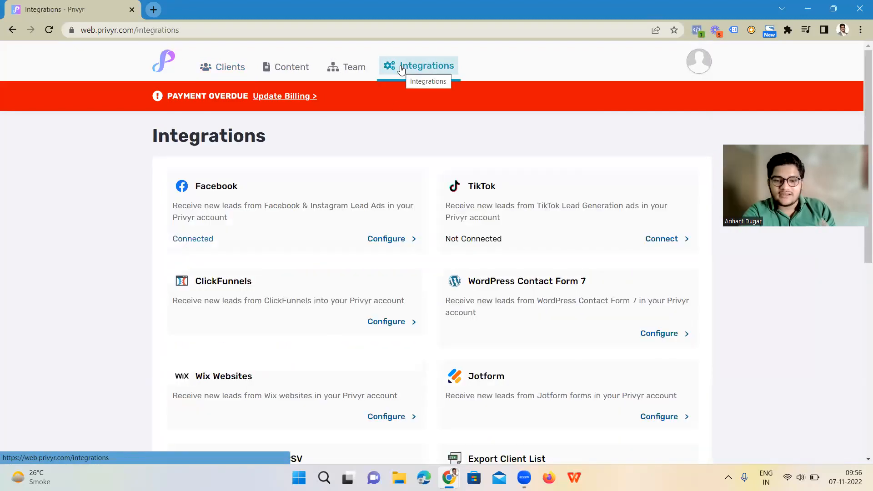
mouse_move(191, 268)
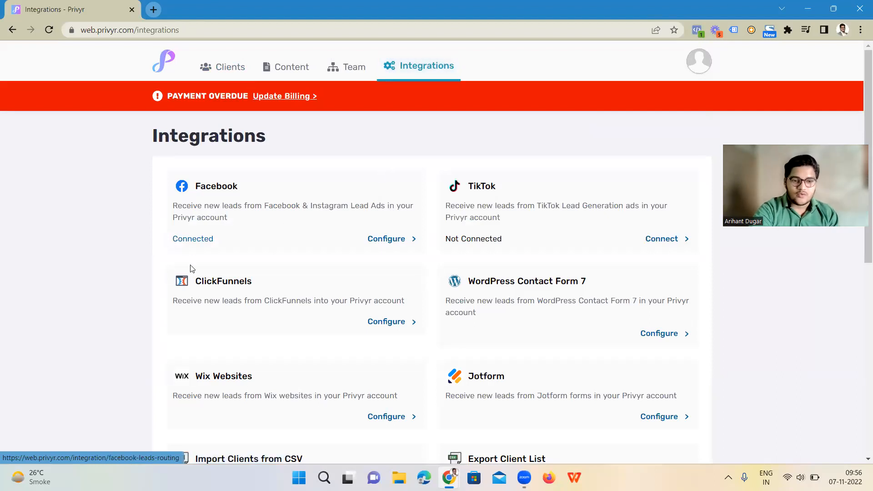
left_click(386, 238)
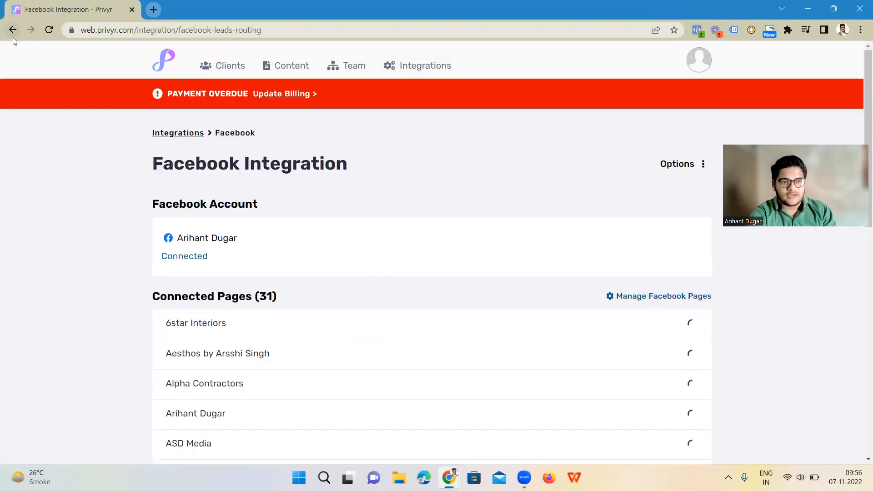
left_click(12, 30)
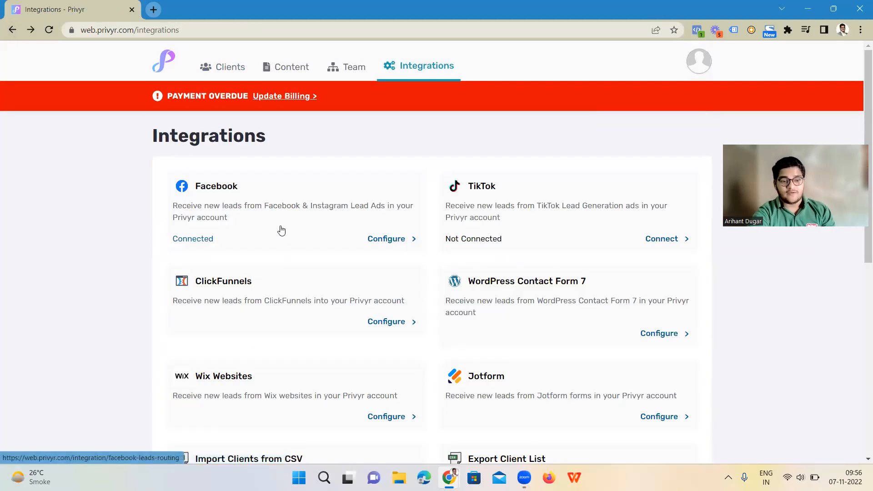
scroll("down", 3)
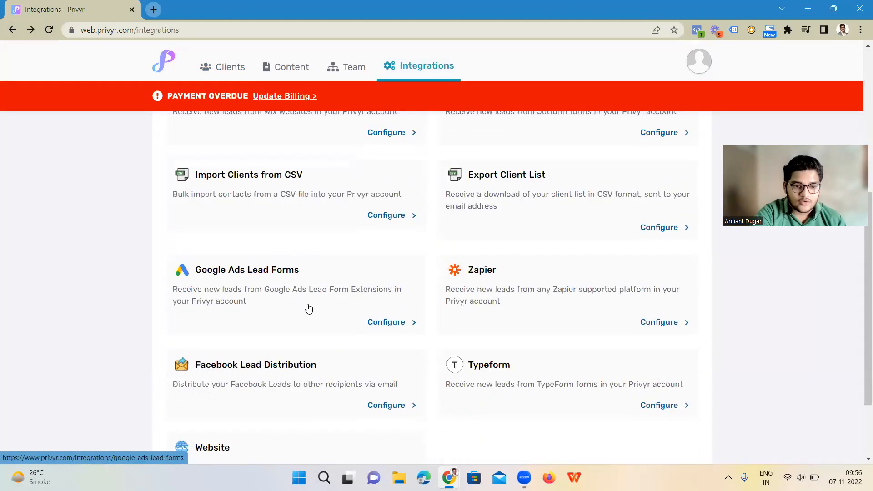
scroll("down", 3)
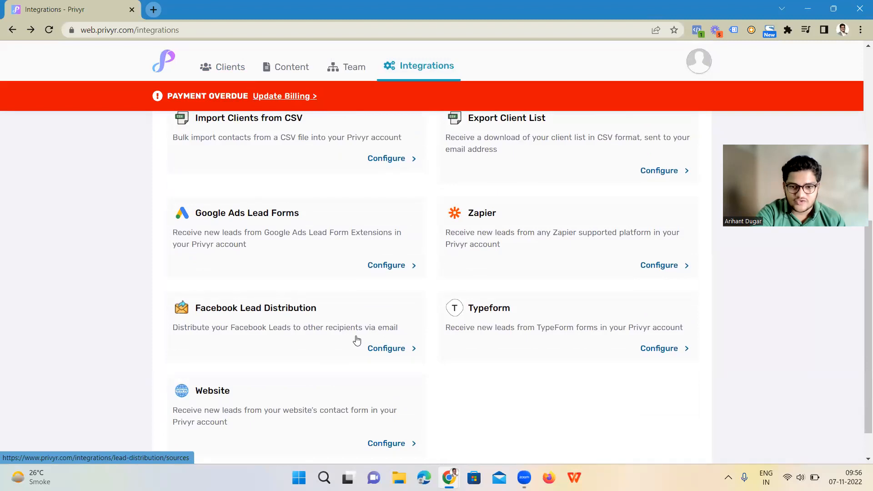
mouse_move(305, 248)
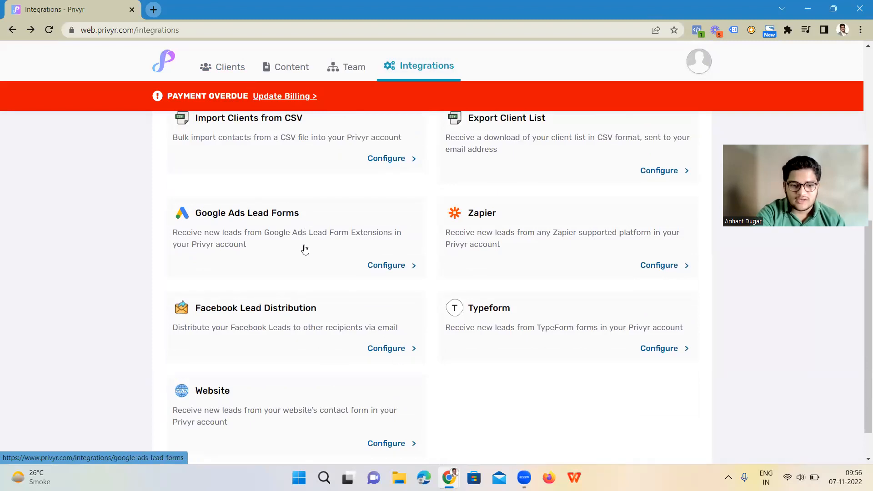
scroll("up", 3)
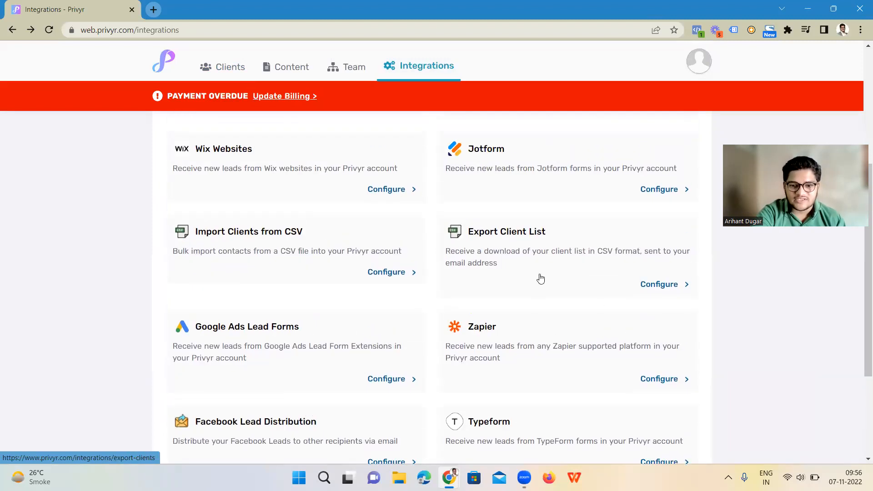
scroll("up", 3)
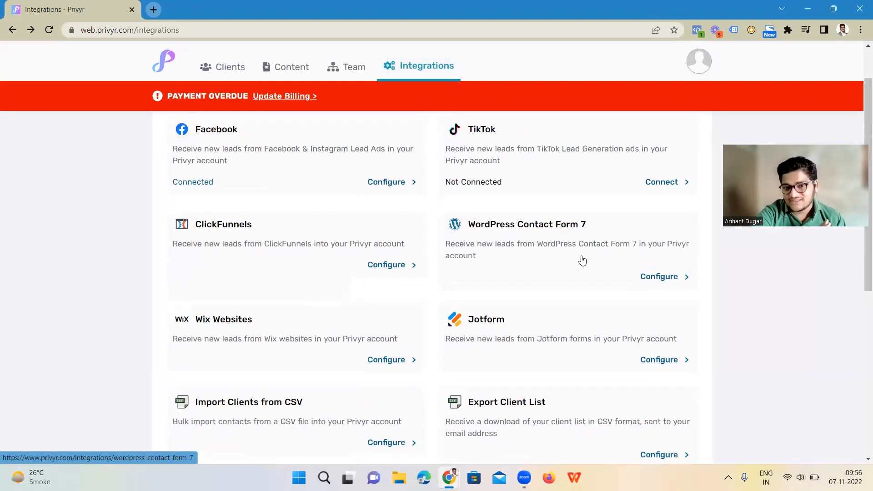
scroll("up", 3)
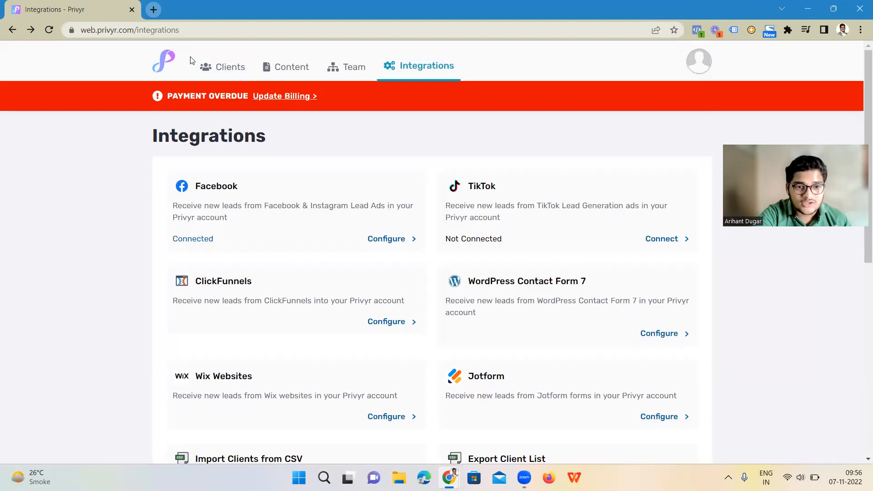
mouse_move(229, 66)
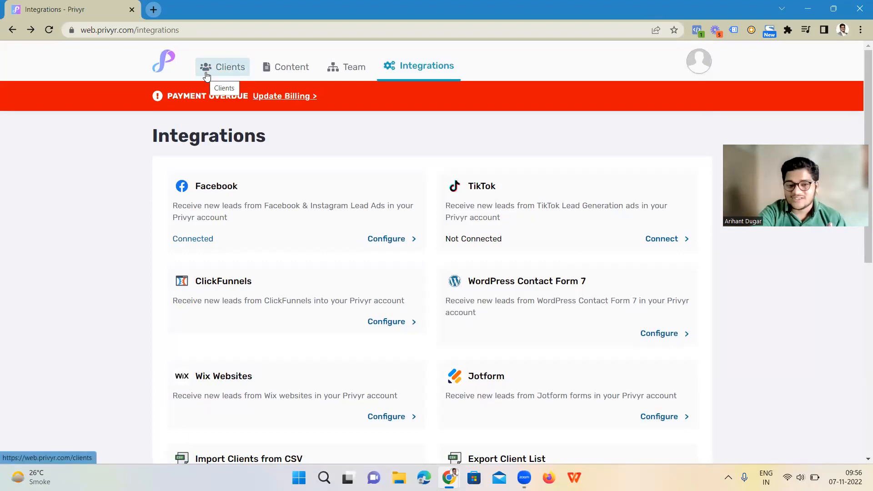
mouse_move(223, 67)
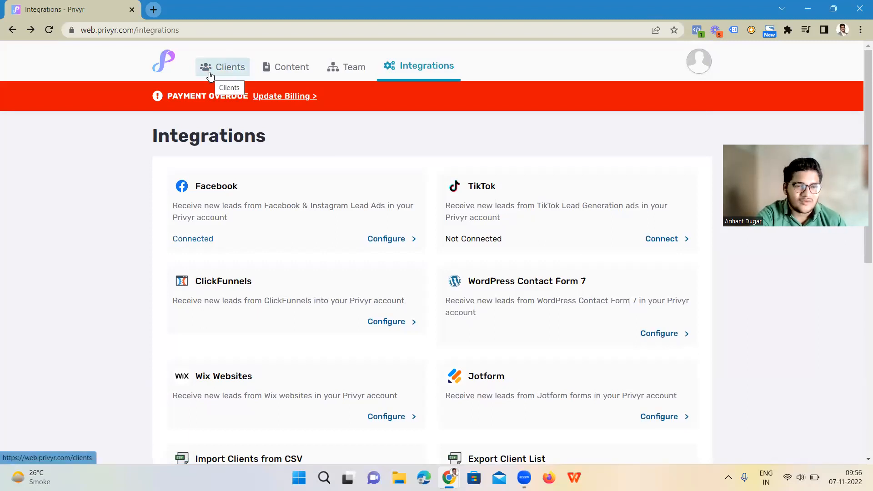
left_click(228, 67)
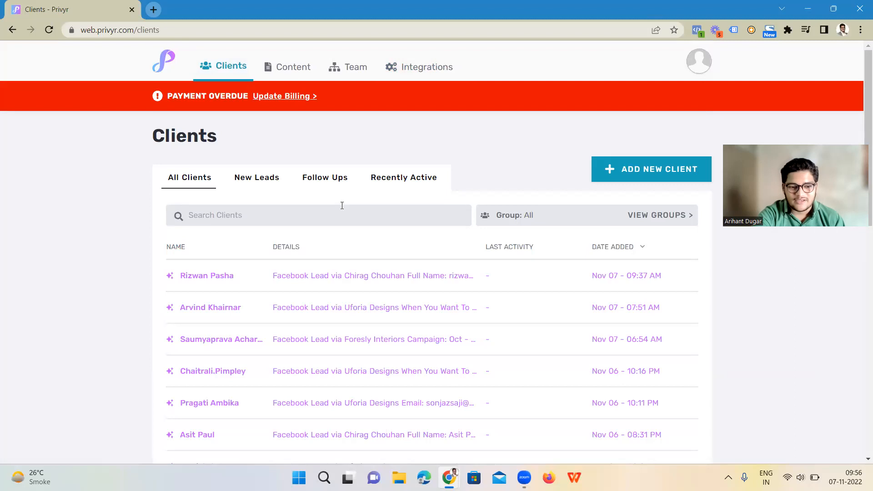
scroll("down", 3)
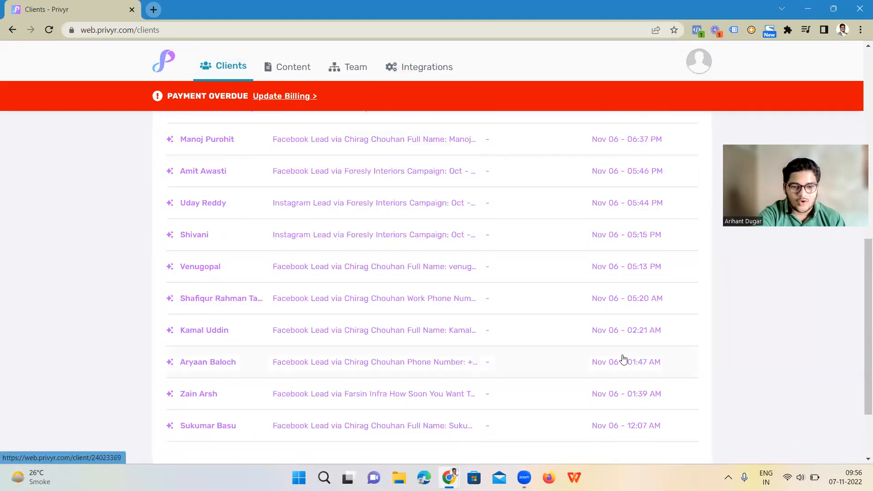
scroll("up", 3)
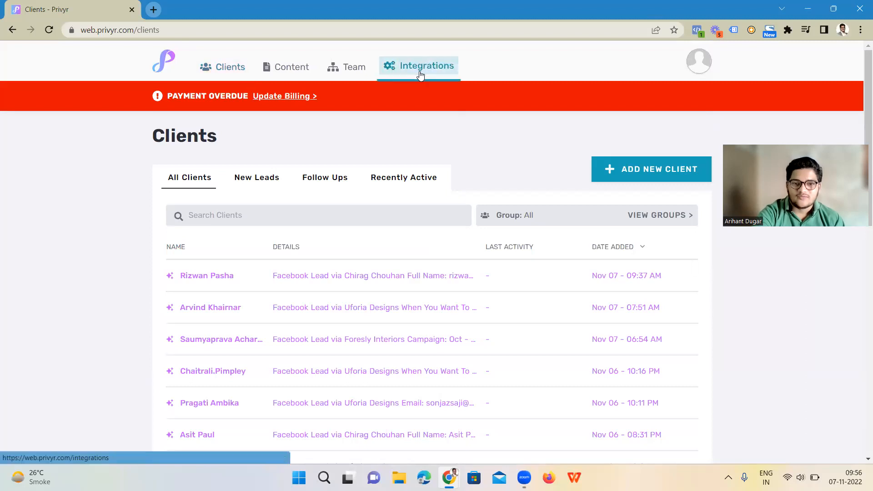
left_click(419, 65)
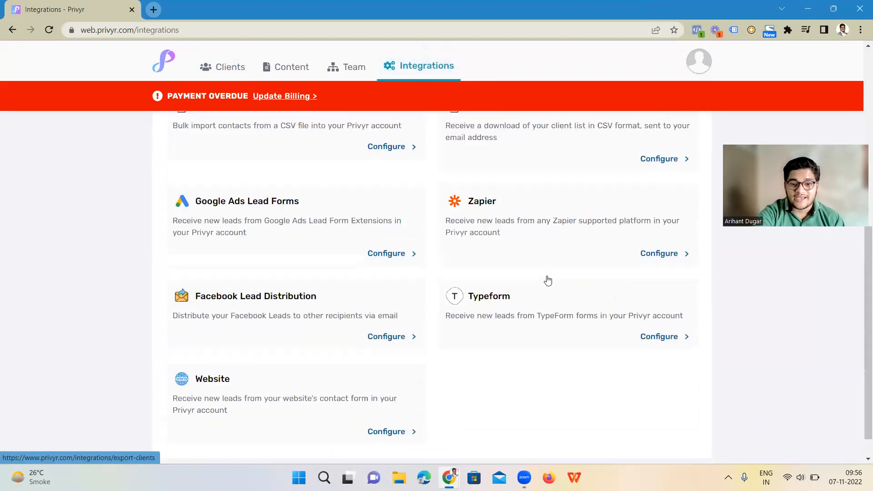
scroll("up", 3)
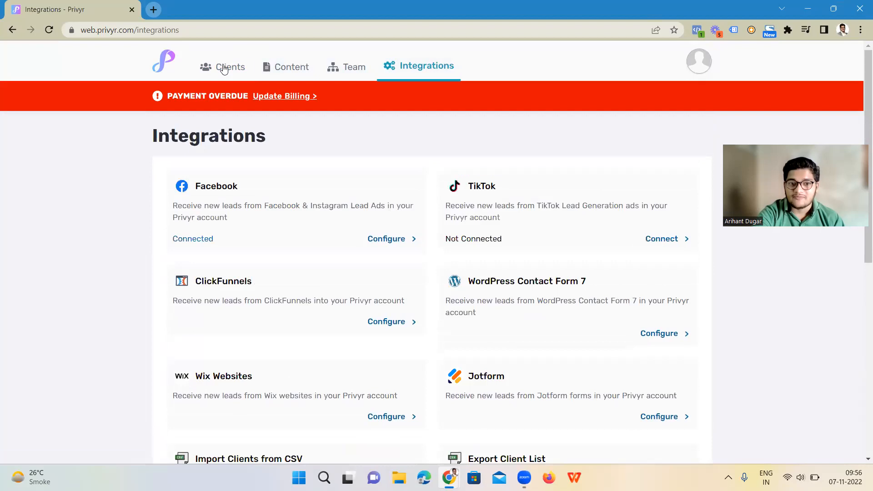
mouse_move(414, 156)
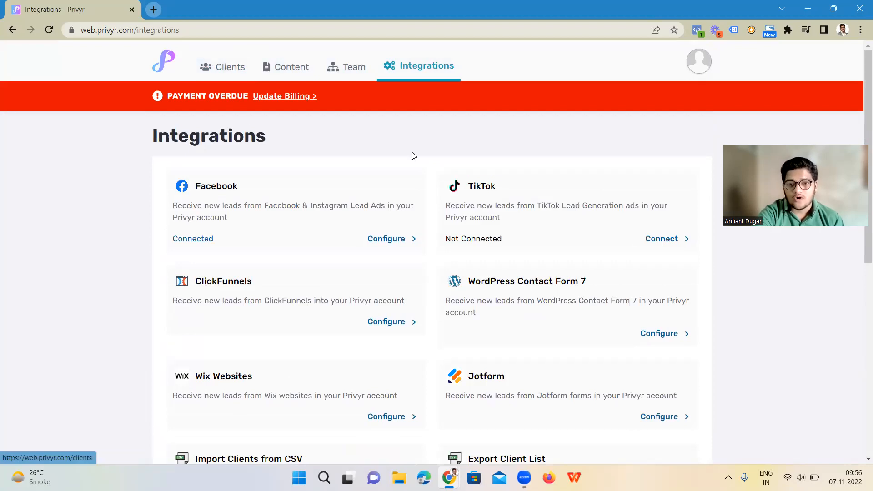
Return to the Clients list and show the account menu with subscription, user guide and log-out options
left_click(228, 67)
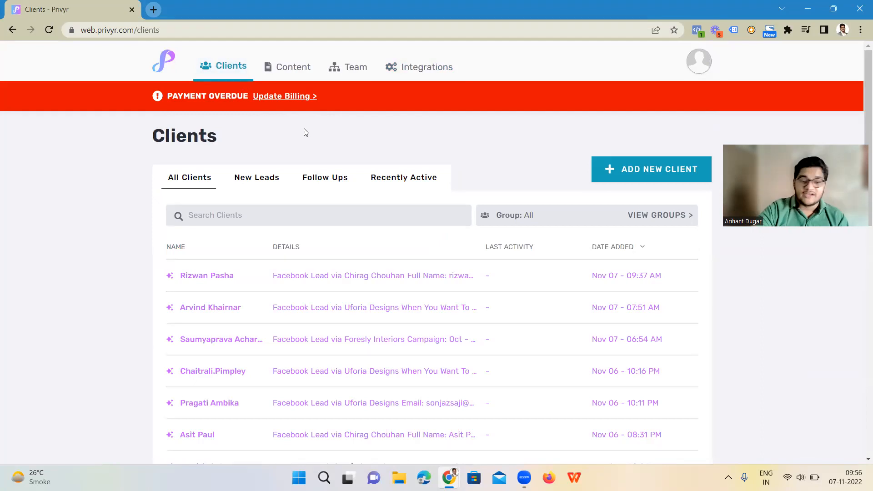
mouse_move(486, 189)
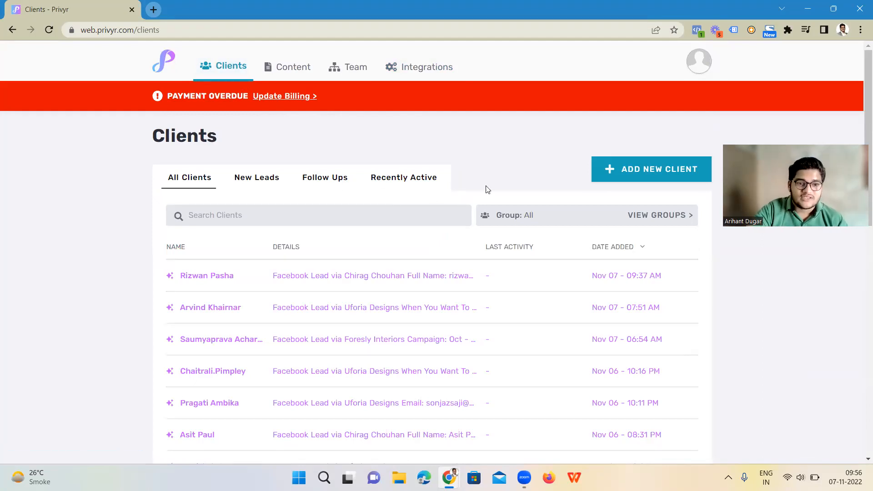
left_click(698, 61)
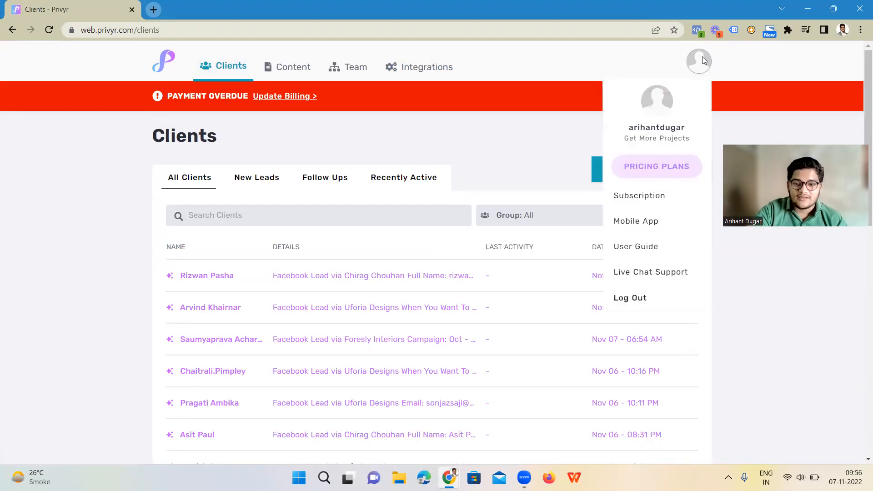